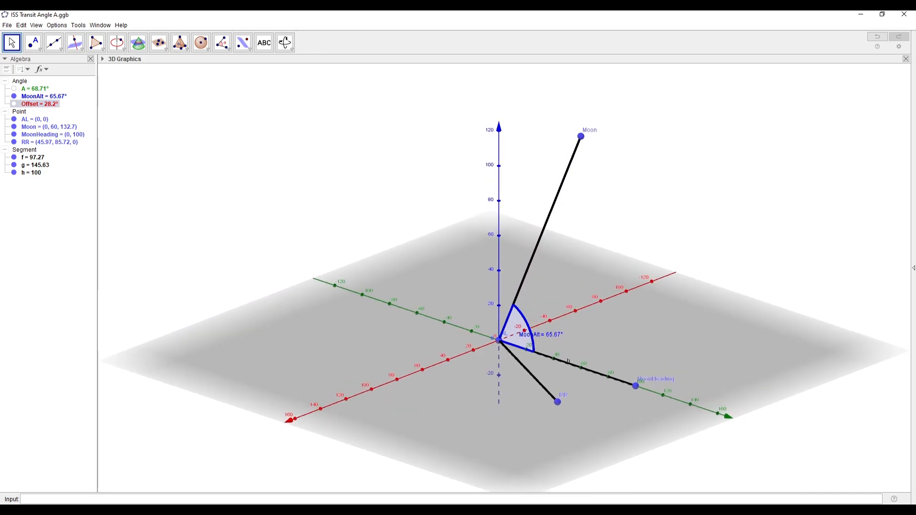
Step: Make the 28.2° Offset angle visible in the 3D view beside the Moon altitude angle
left_click(11, 104)
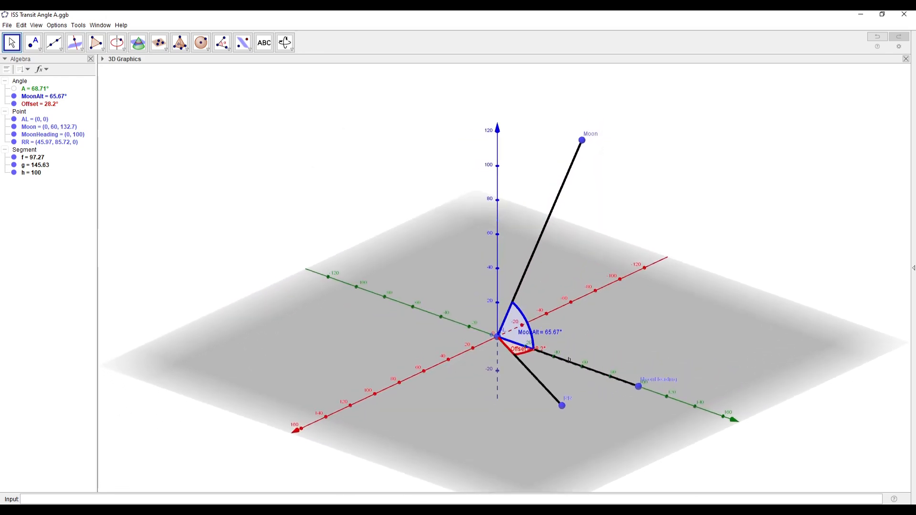
mouse_move(37, 87)
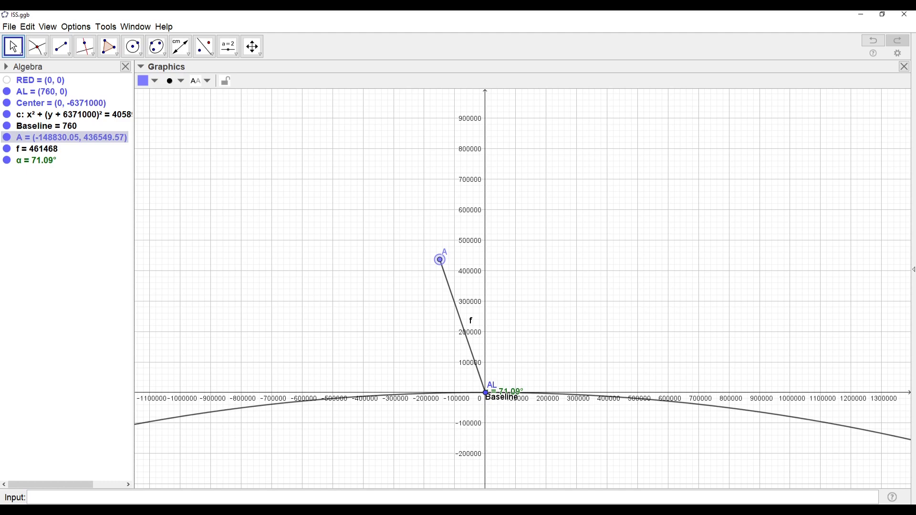
Step: Swing point A around AL on segment f until α reads 65.67°, the Moon's altitude
left_click_drag(439, 258, 450, 256)
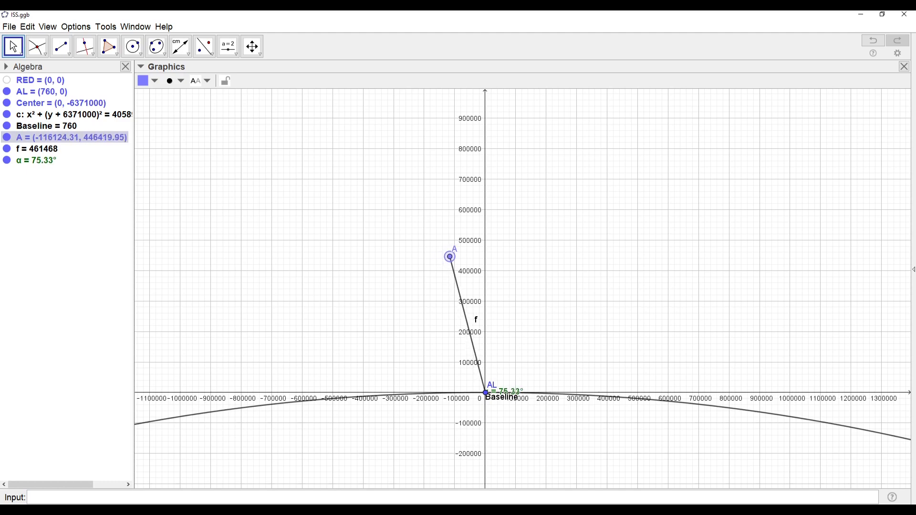
left_click_drag(449, 257, 513, 255)
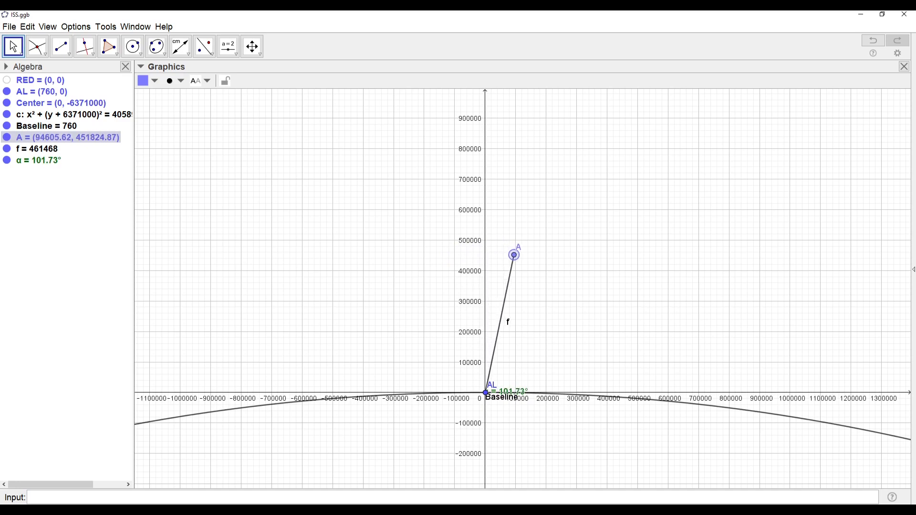
left_click_drag(513, 254, 421, 267)
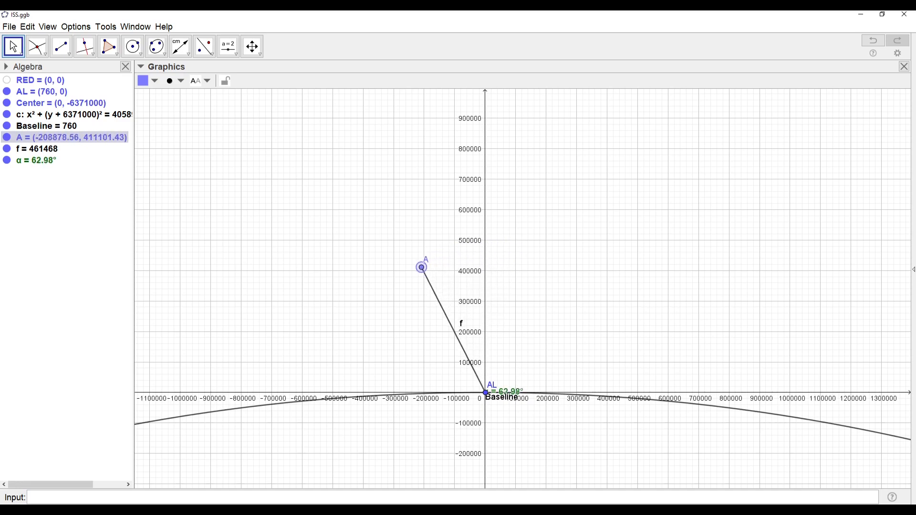
left_click_drag(420, 267, 474, 253)
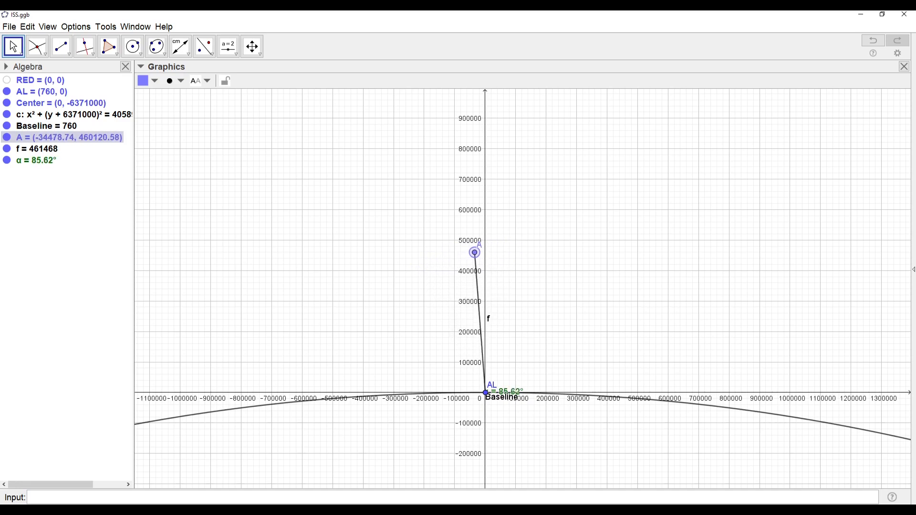
left_click_drag(474, 252, 418, 269)
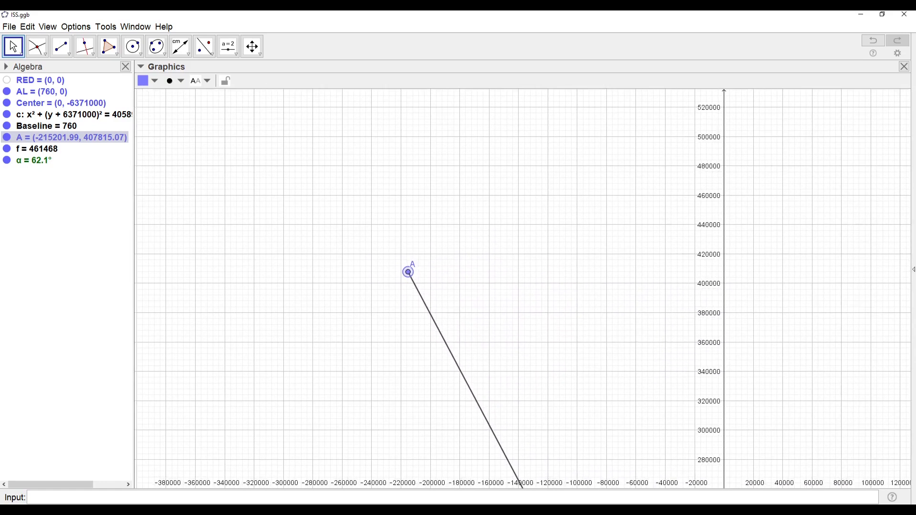
left_click_drag(407, 272, 480, 232)
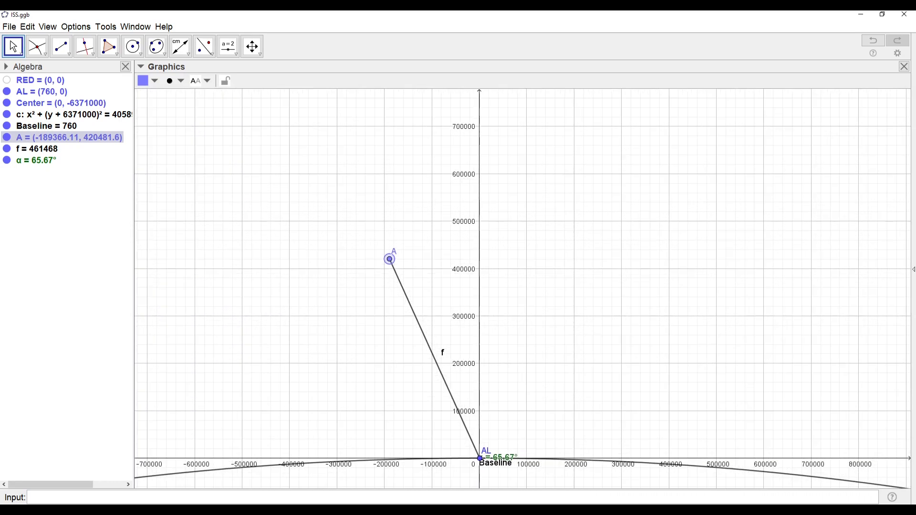
Step: Zoom out to see A fixed at 65.67° with the Earth curve in view
scroll("down", 3)
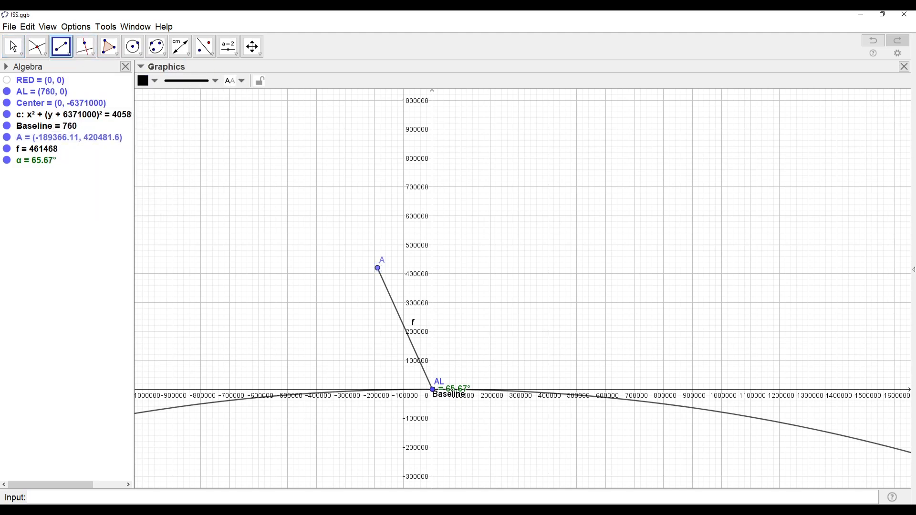
Step: Draw segment g from A to Earth's center, mark intersection B on circle c, and begin measuring A's altitude
left_click(377, 268)
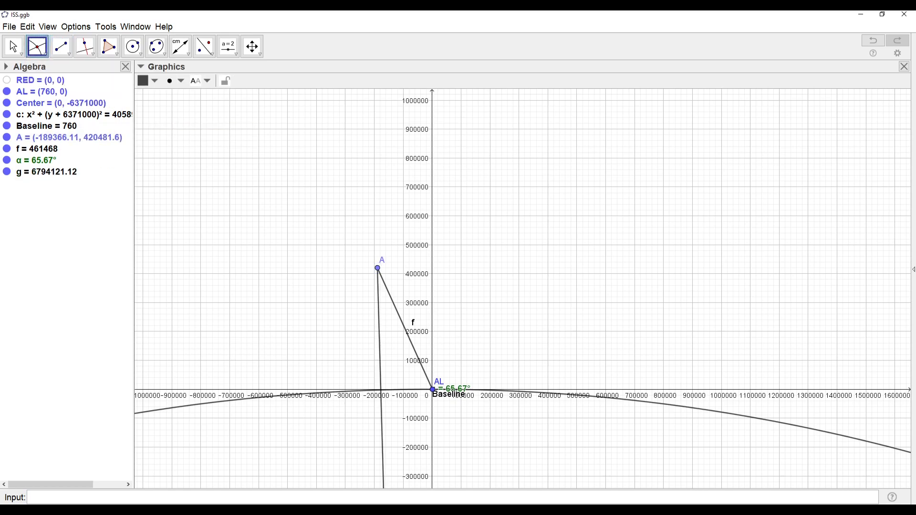
left_click(43, 172)
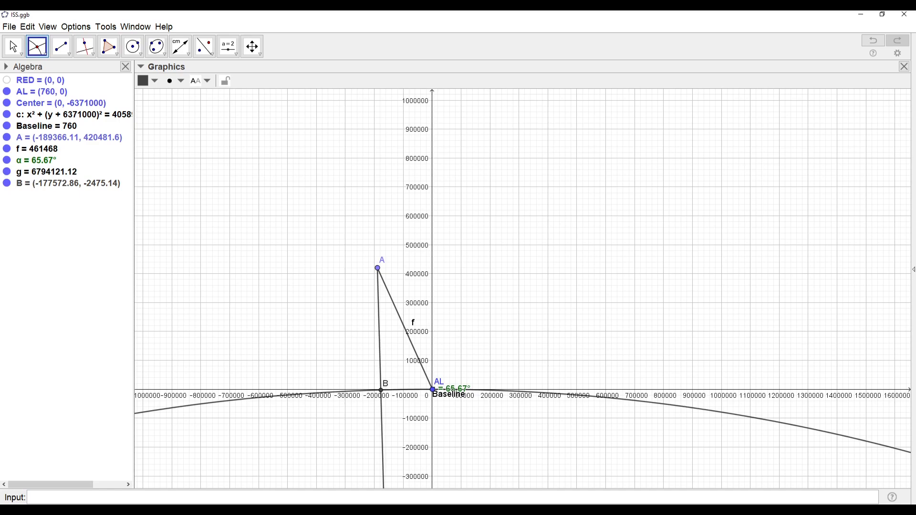
left_click(180, 45)
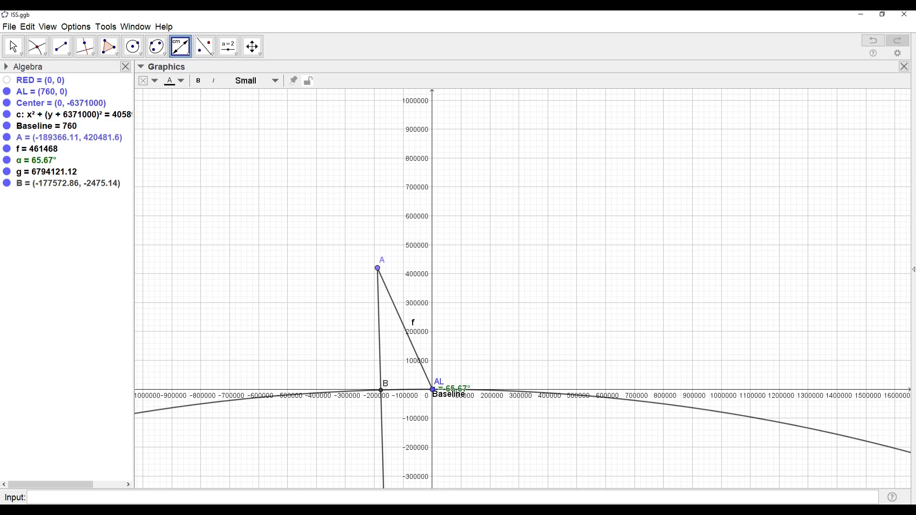
left_click(376, 267)
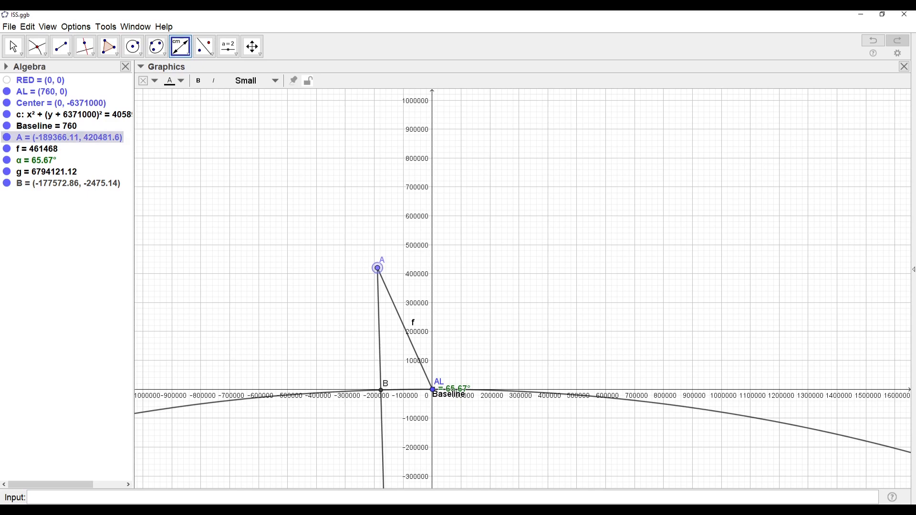